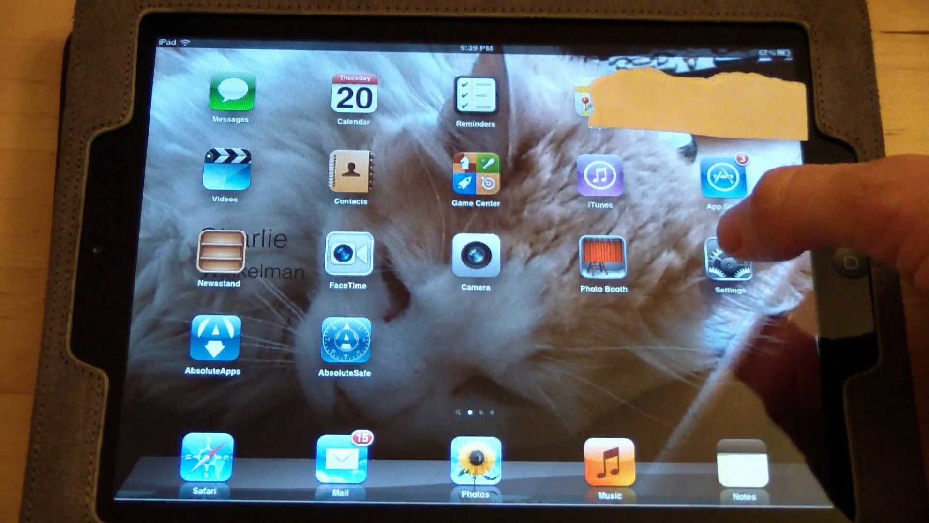
- Open Settings from the Home Screen, landing on iCloud Storage & Backup
left_click(728, 258)
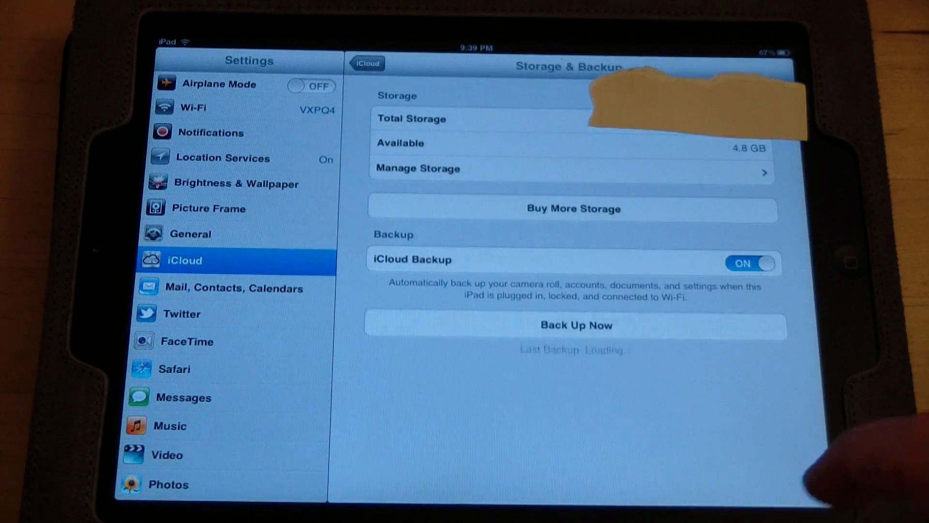
- Confirm iCloud Backup is on with last backup at 9:29 PM, then go to General
left_click(574, 325)
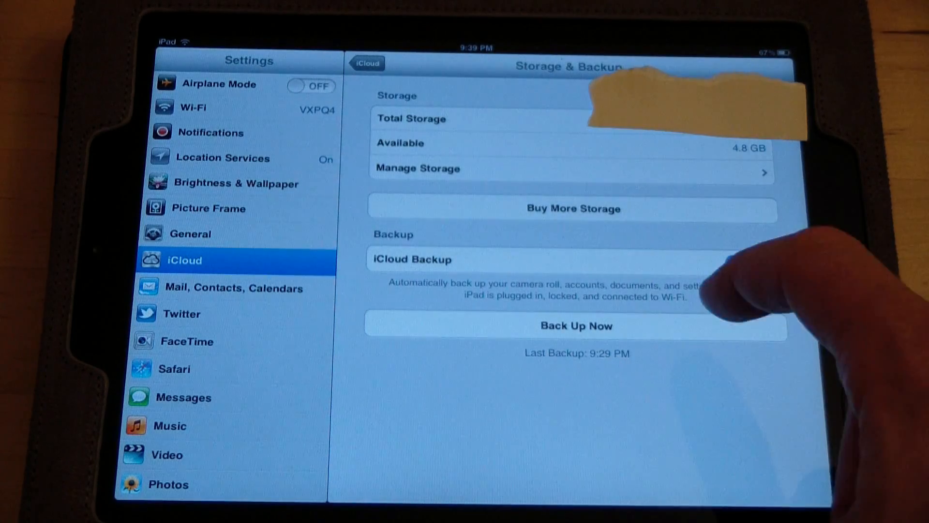
left_click(750, 263)
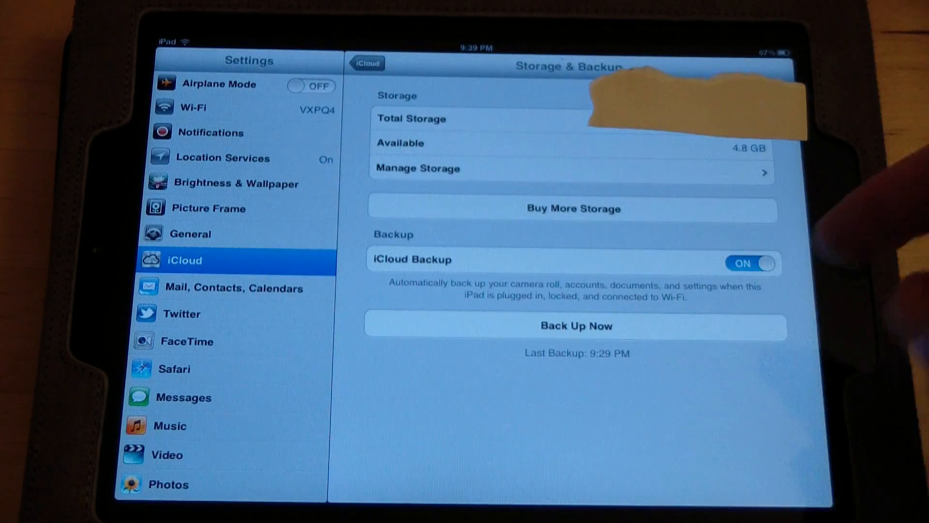
left_click(201, 234)
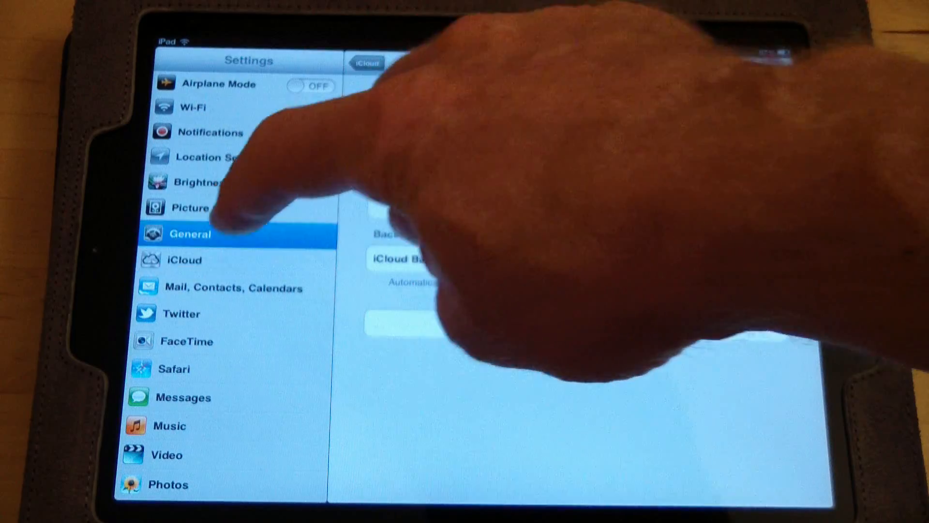
- Open Software Update in General, showing iOS 6 (548 MB) available
left_click(190, 233)
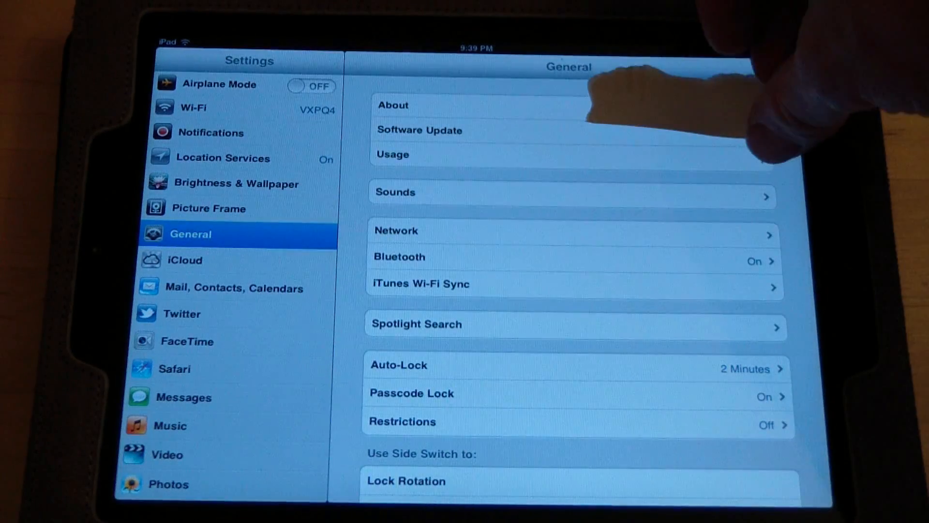
left_click(419, 130)
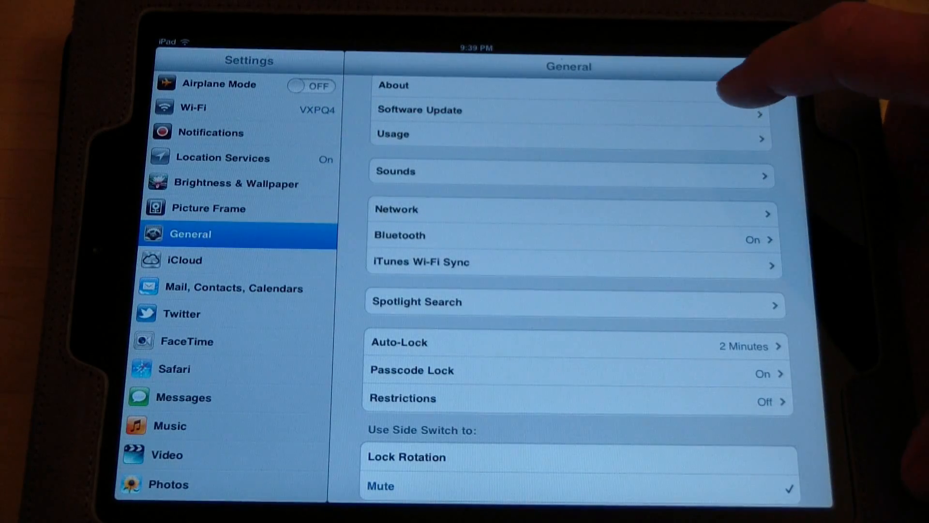
left_click(419, 109)
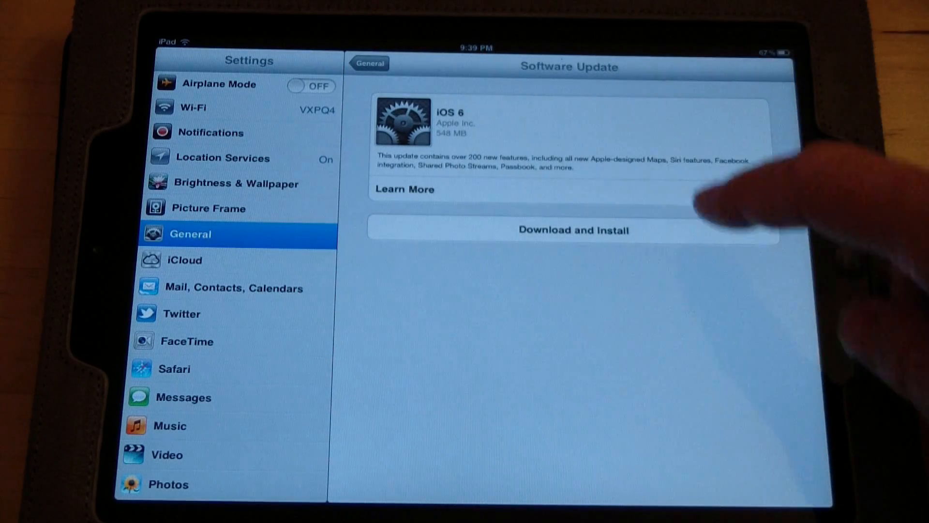
- Start Download and Install of iOS 6, bringing up the license Terms and Conditions
left_click(572, 230)
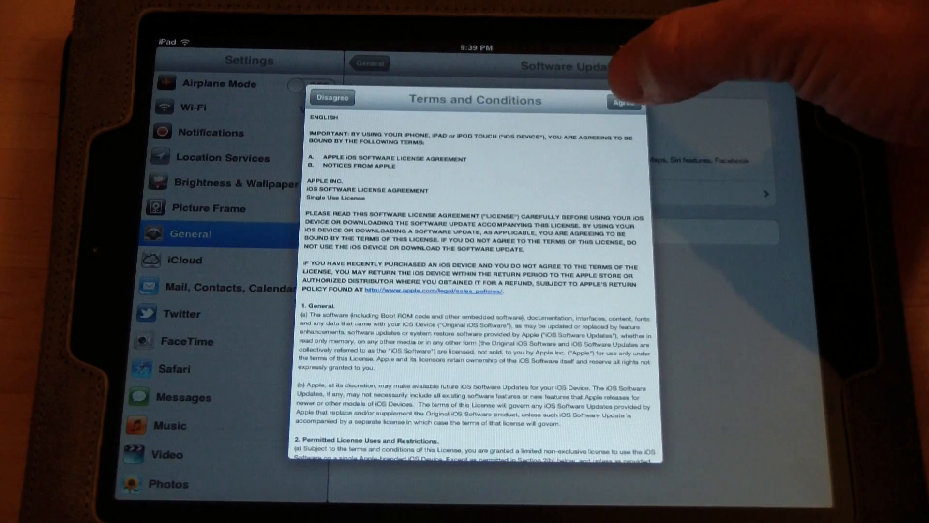
left_click(622, 101)
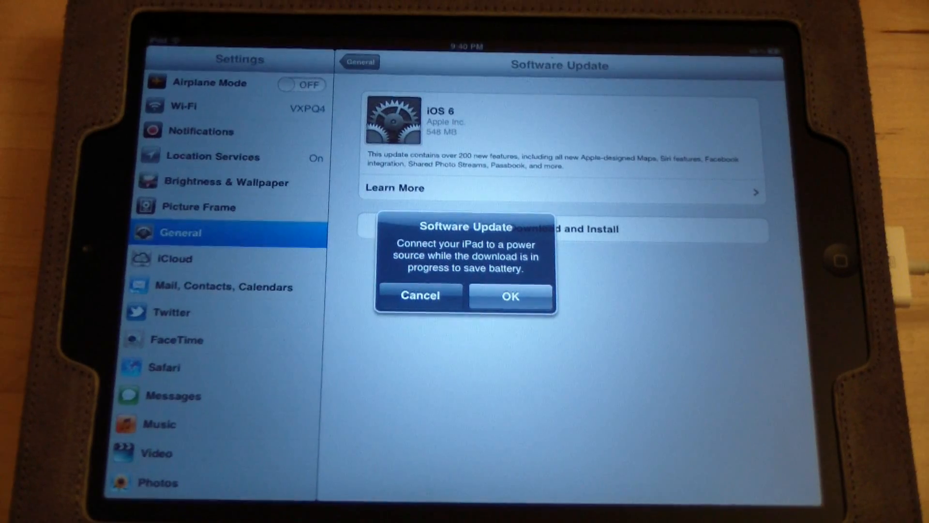
- Acknowledge the power-source alert with OK so the iOS 6 download begins
left_click(508, 296)
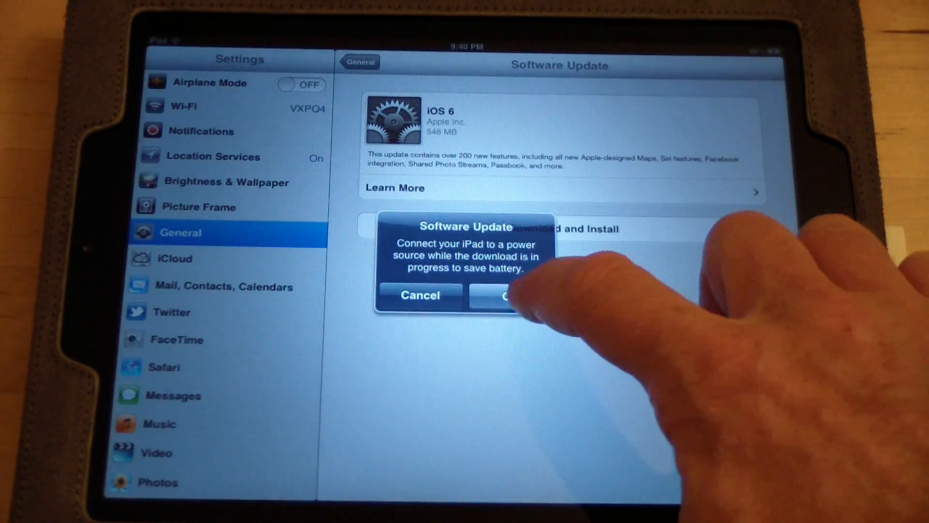
left_click(504, 296)
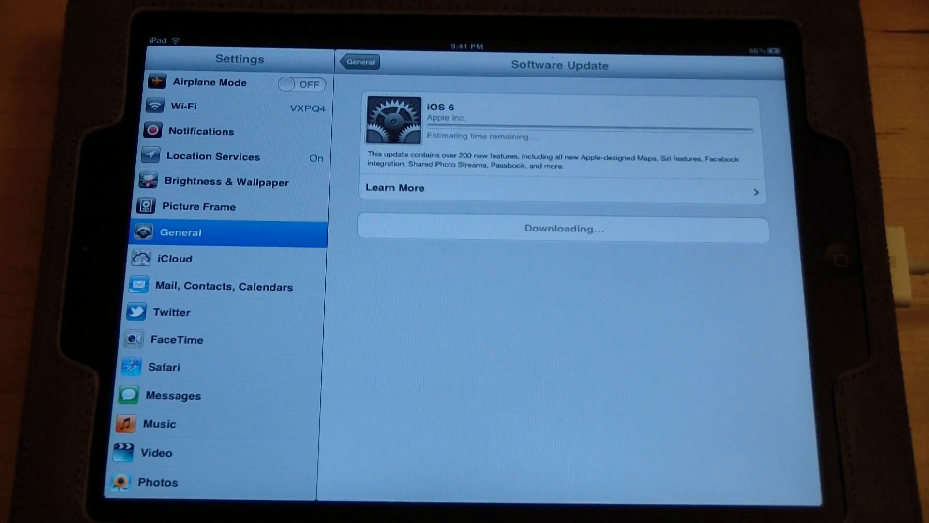